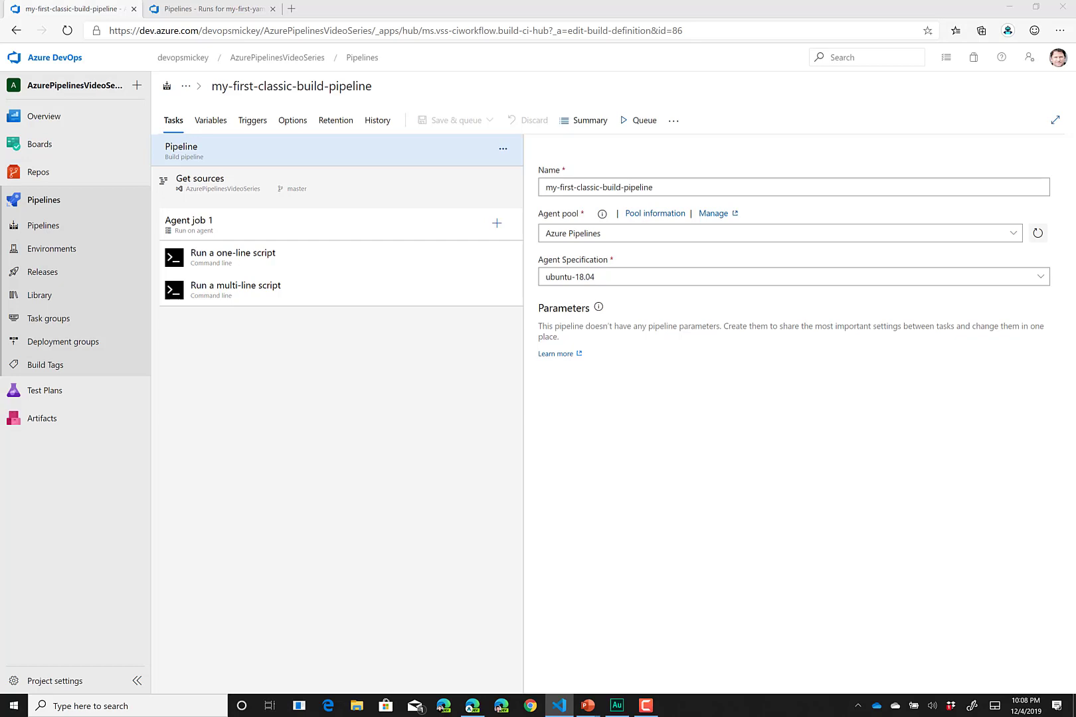
pyautogui.moveTo(312, 156)
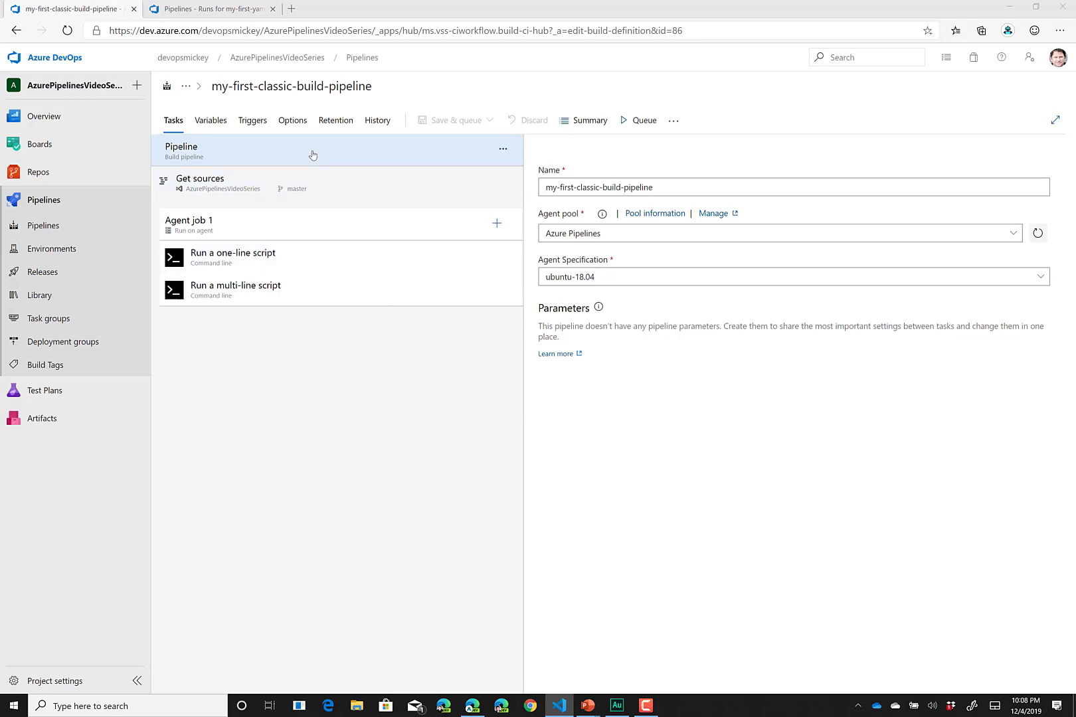
# - Open the 'Run a one-line script' task and highlight its echo Hello, world! script
pyautogui.click(764, 187)
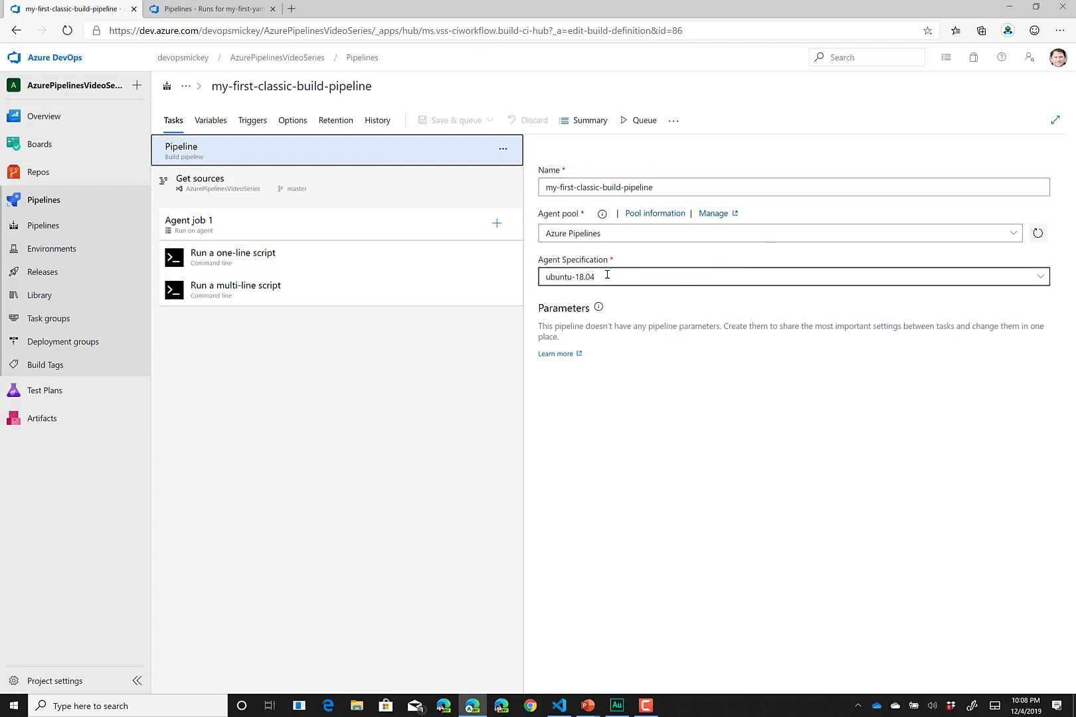
pyautogui.moveTo(627, 275)
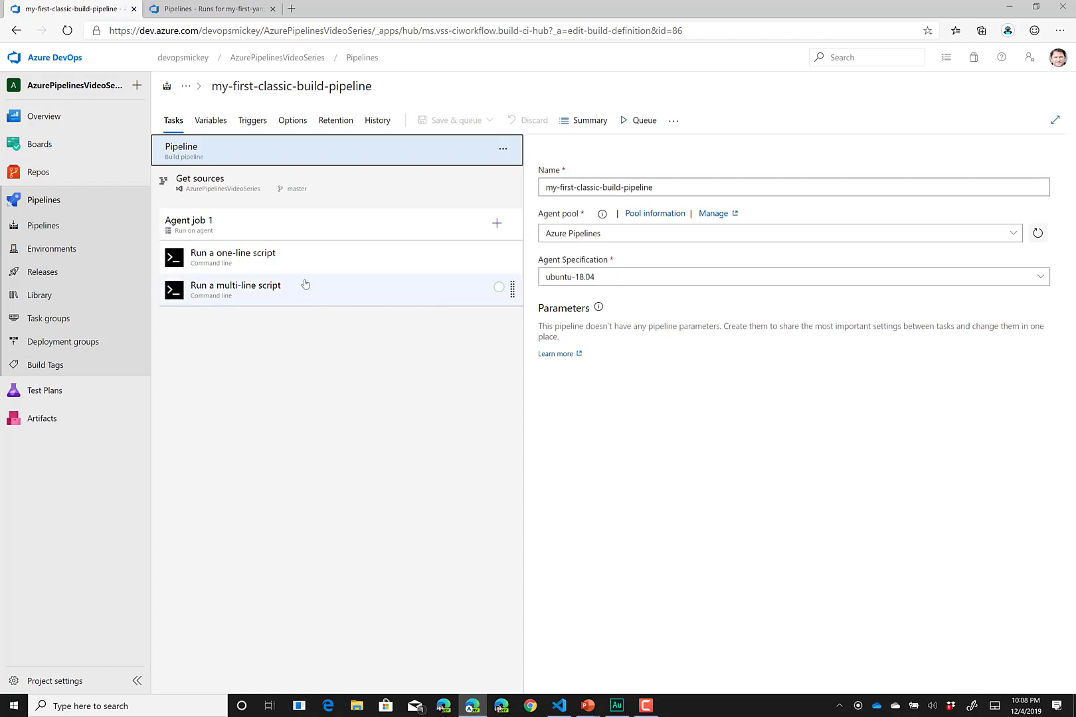
pyautogui.click(232, 252)
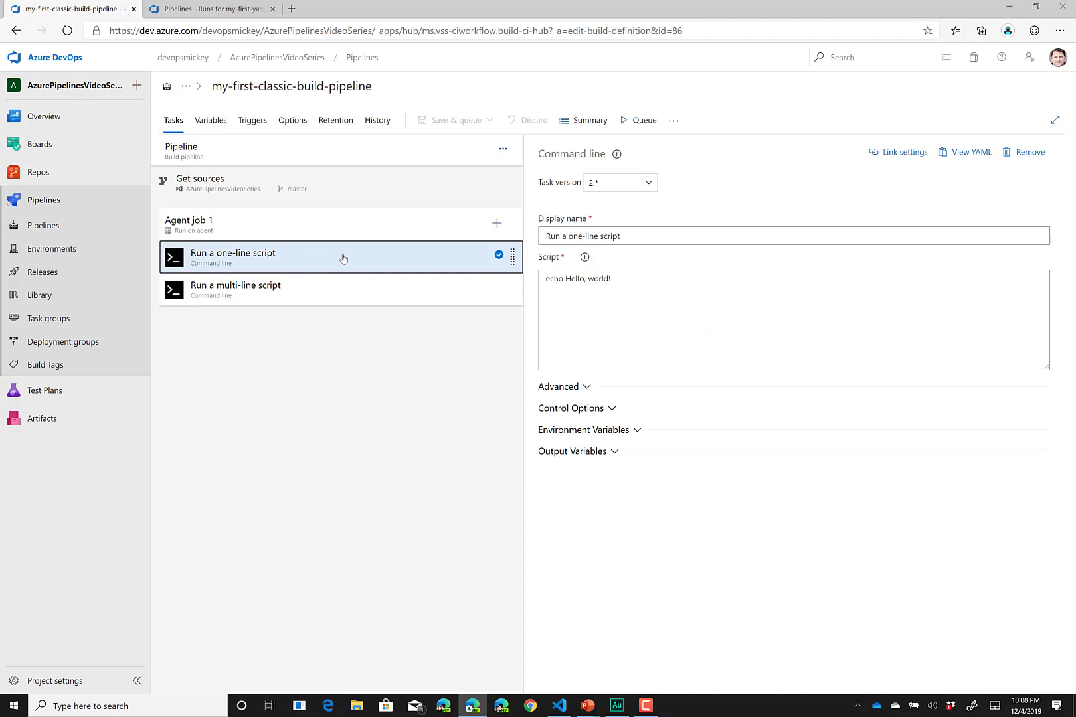
pyautogui.moveTo(567, 216)
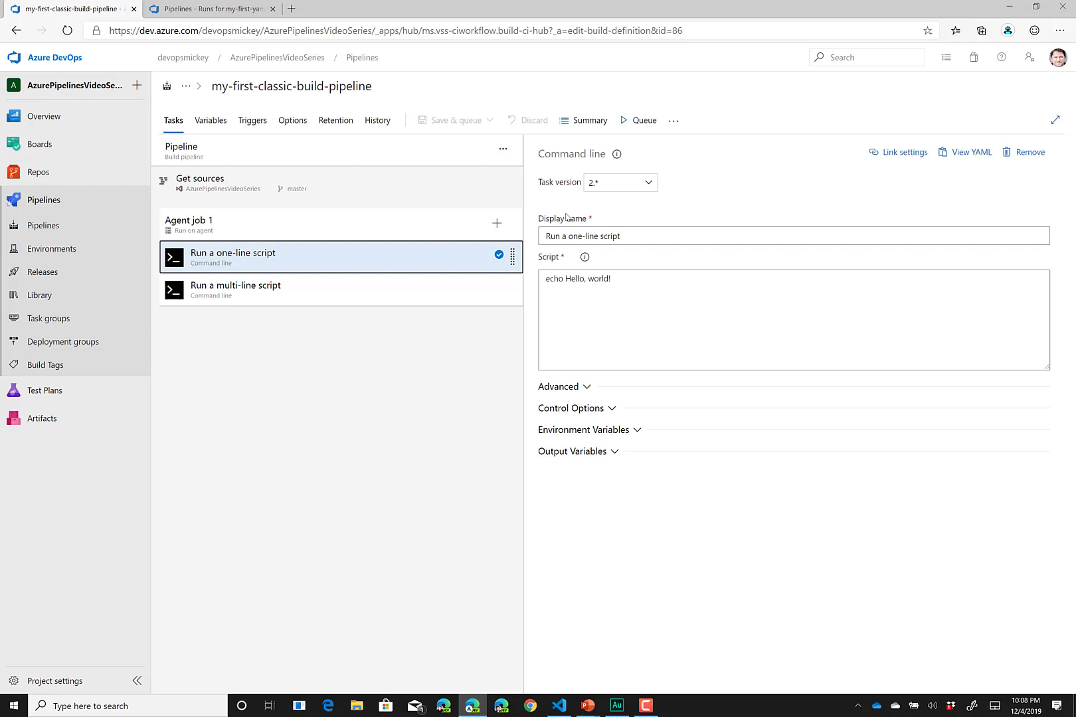
pyautogui.moveTo(635, 260)
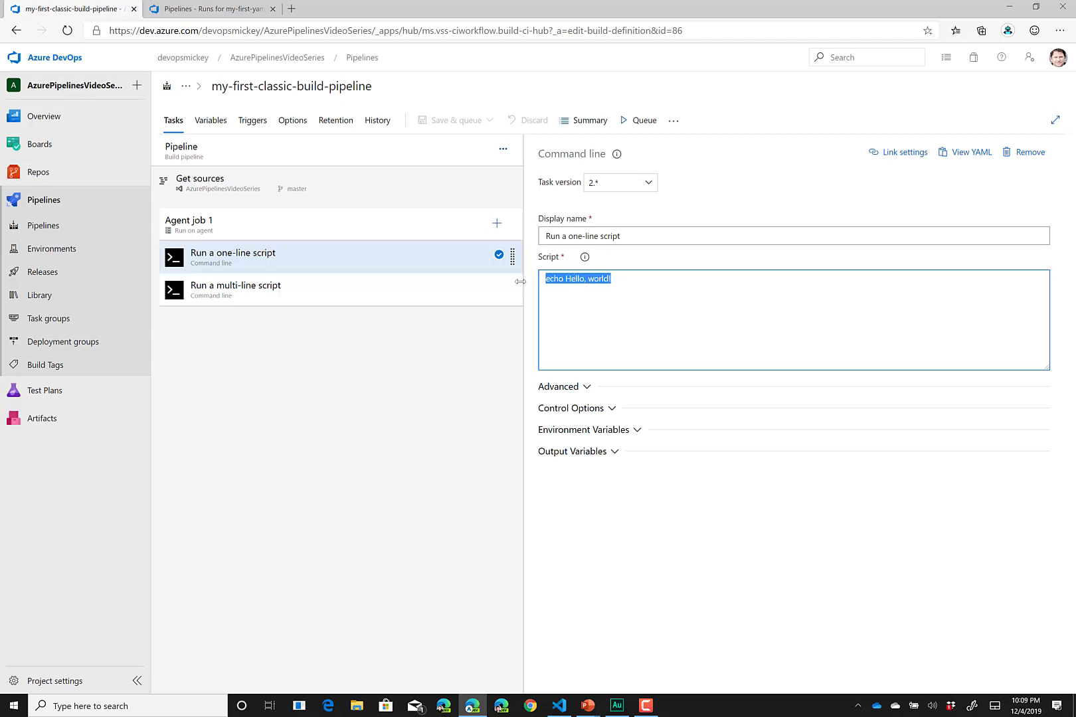
pyautogui.click(235, 290)
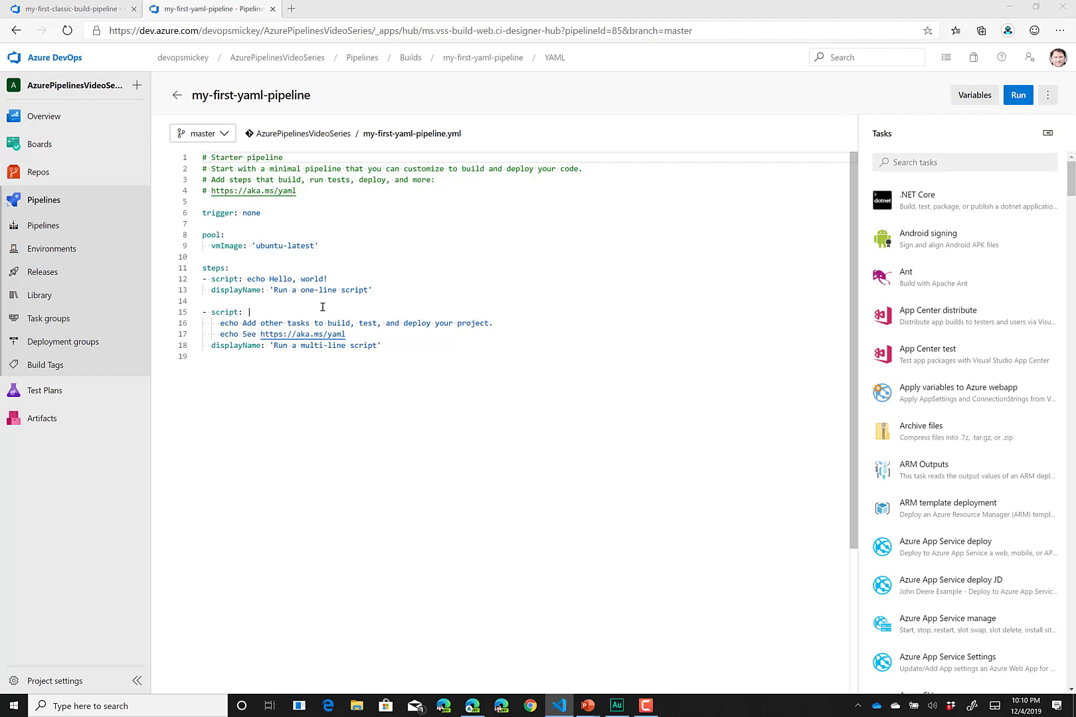
pyautogui.moveTo(323, 332)
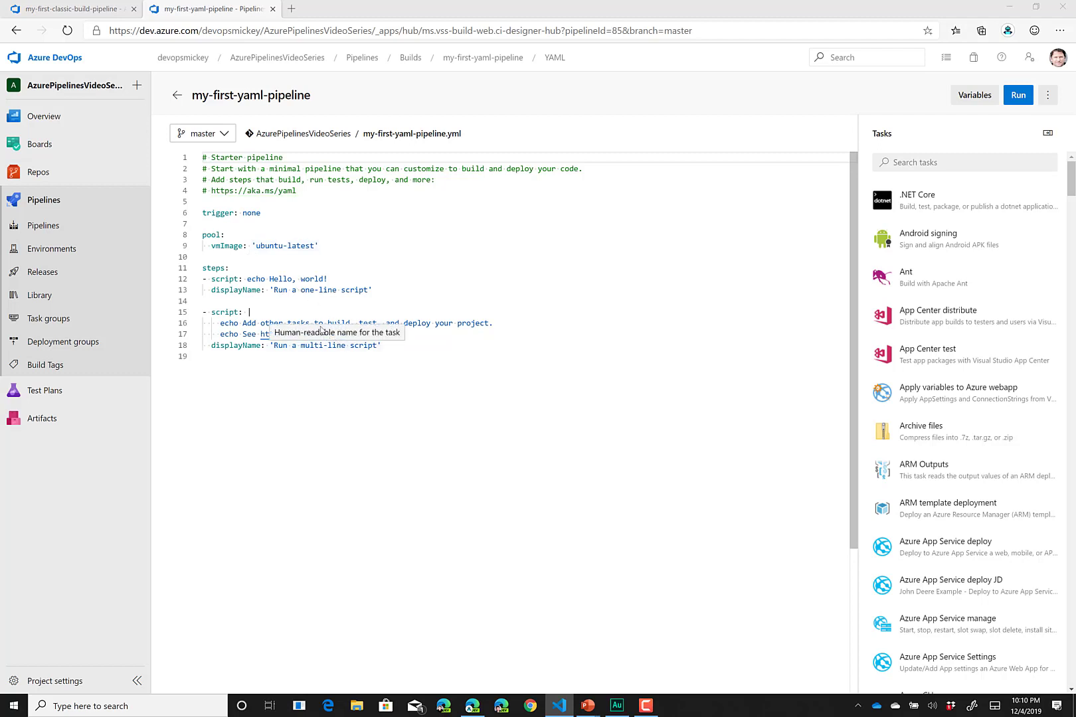
pyautogui.moveTo(313, 299)
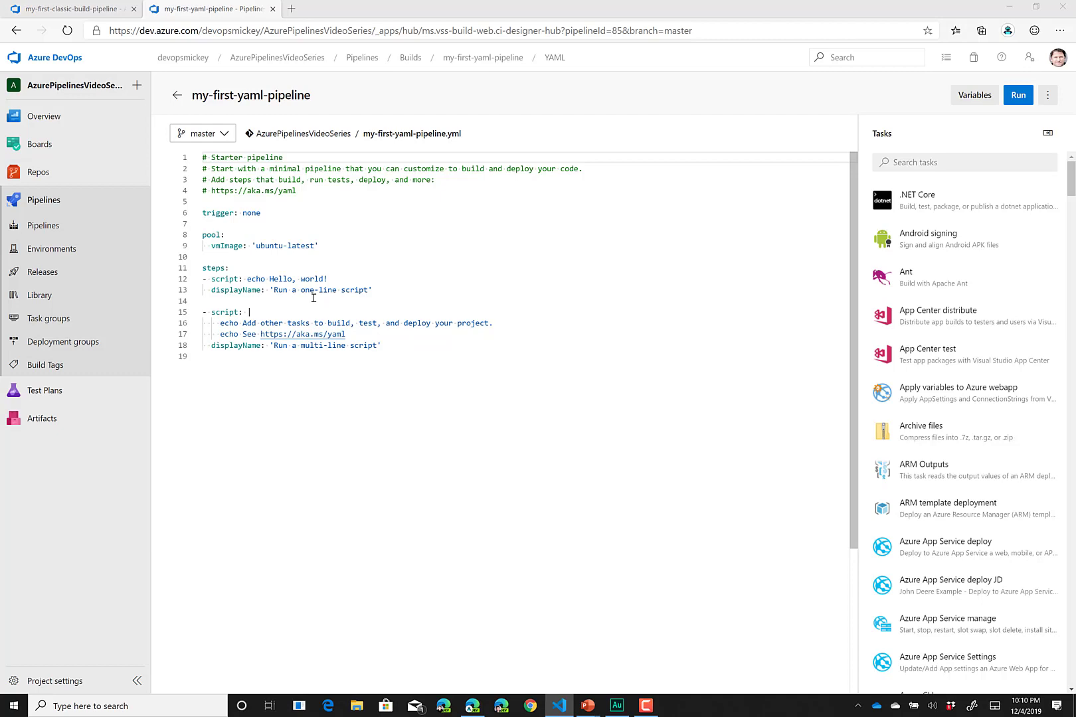